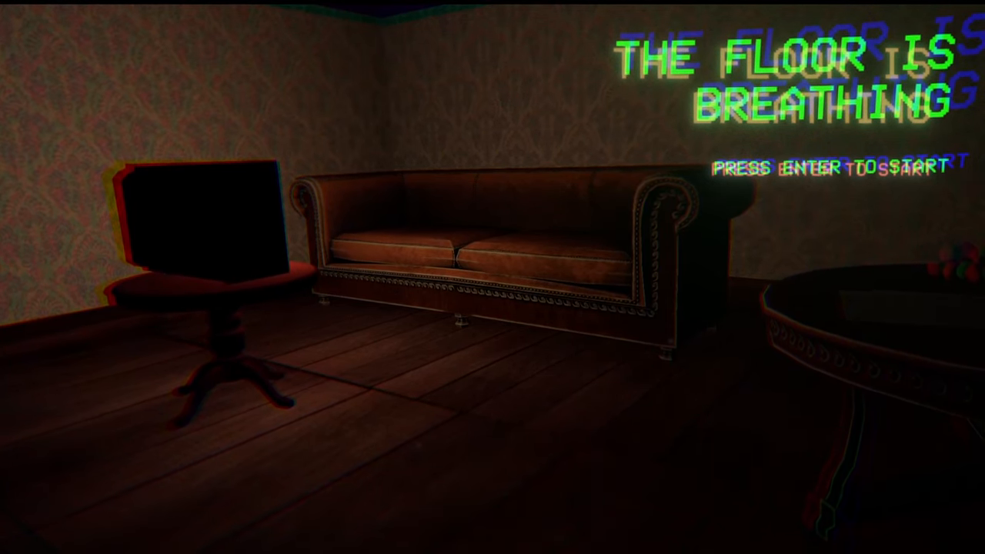
Step: Start a new game from the title screen
key(enter)
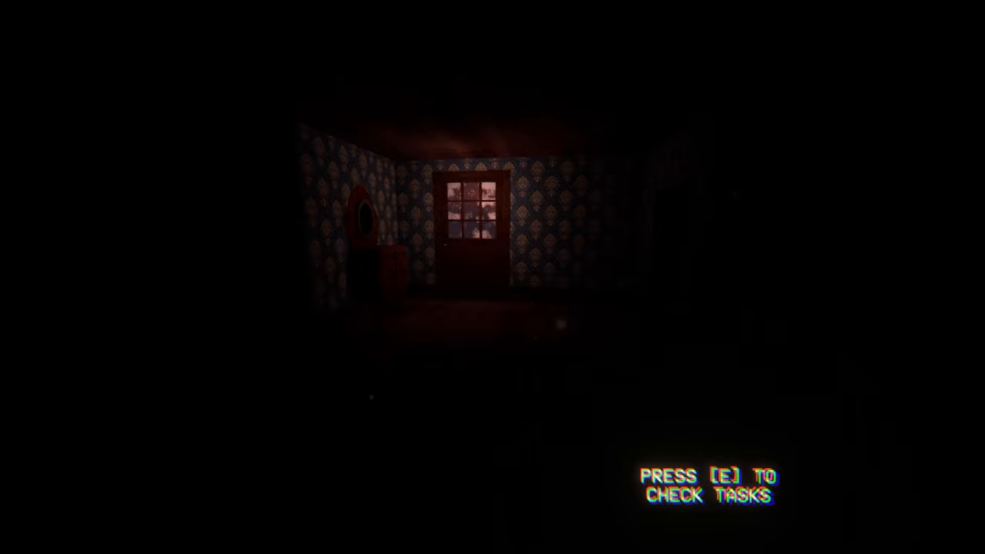
key(e)
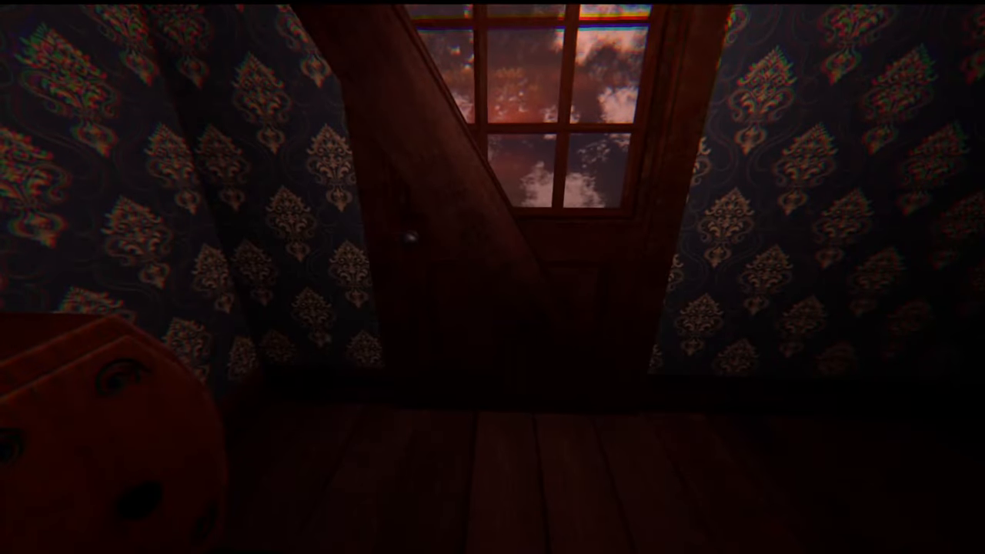
mouse_move(492, 277)
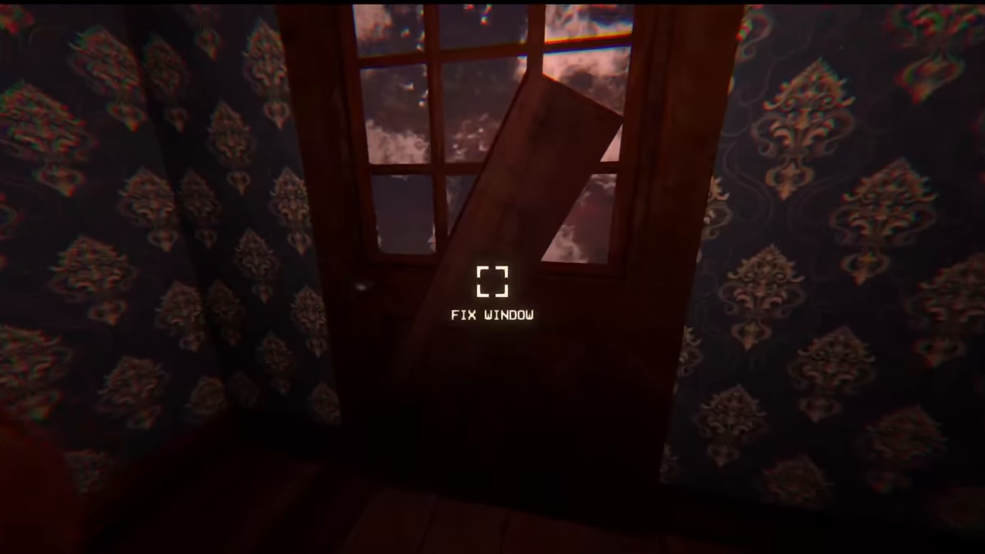
Step: Board up the door's broken window with the loose wooden board
click(493, 281)
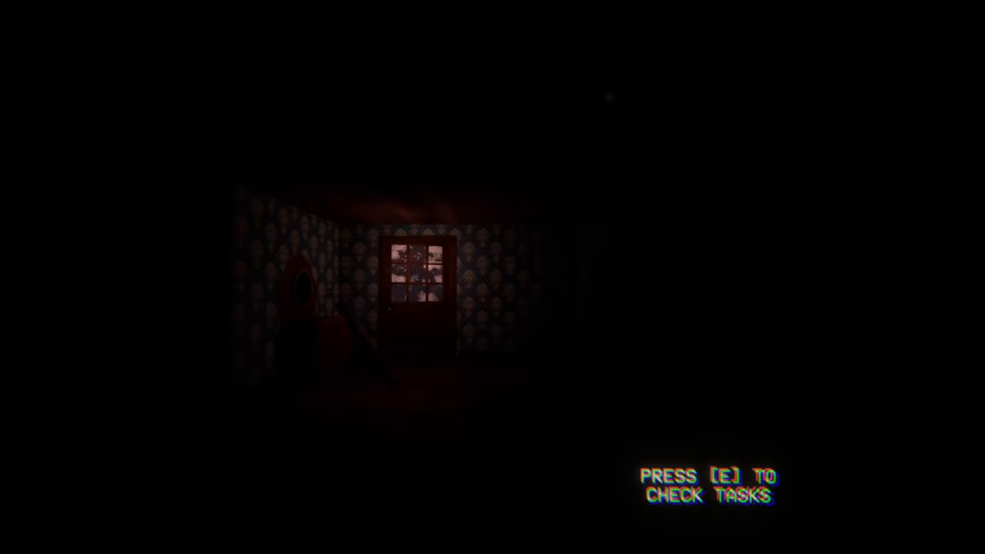
Step: Interact to bring up the handwritten letter accusing its recipient of murdering her husband and son
key(e)
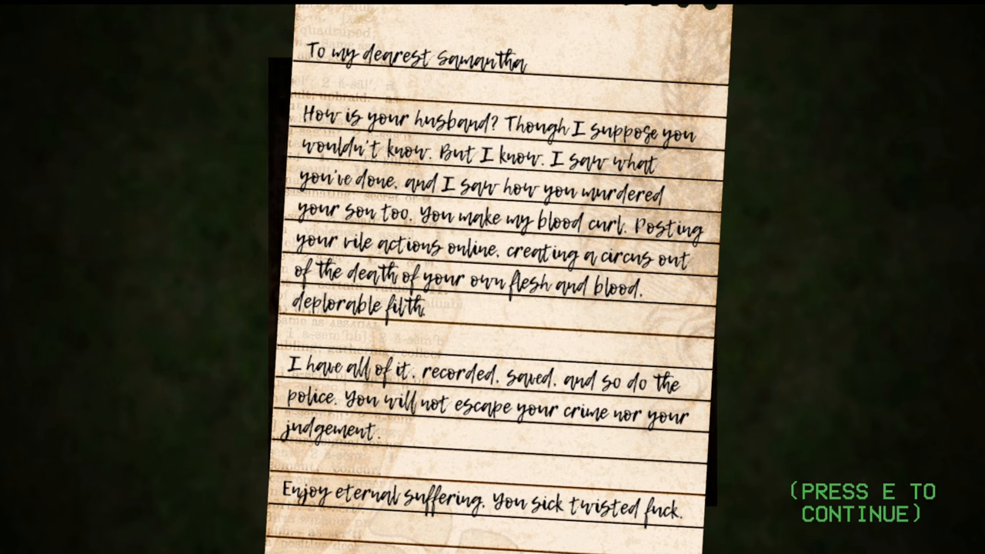
Step: Put away the accusing letter and return to the grassy yard at dusk
key(e)
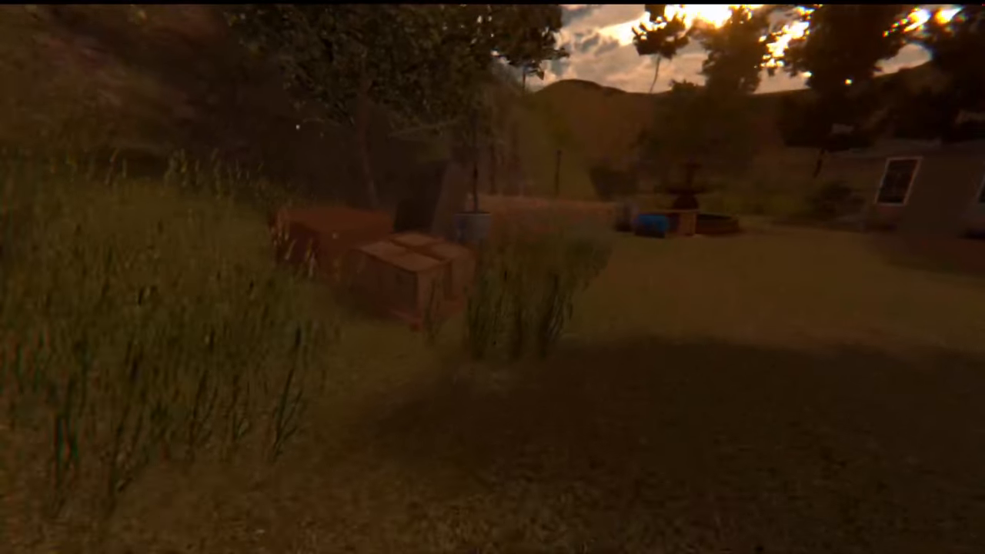
mouse_move(493, 277)
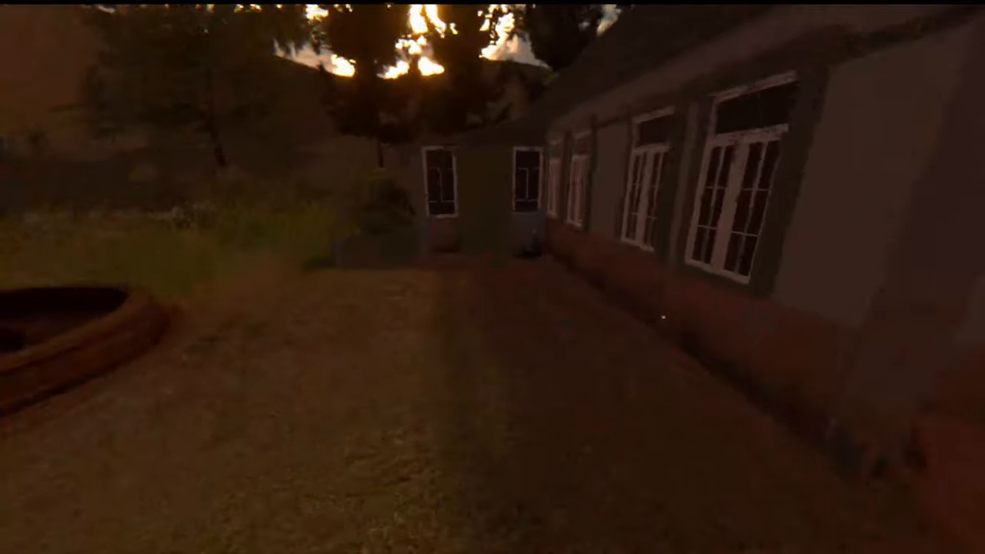
mouse_move(493, 277)
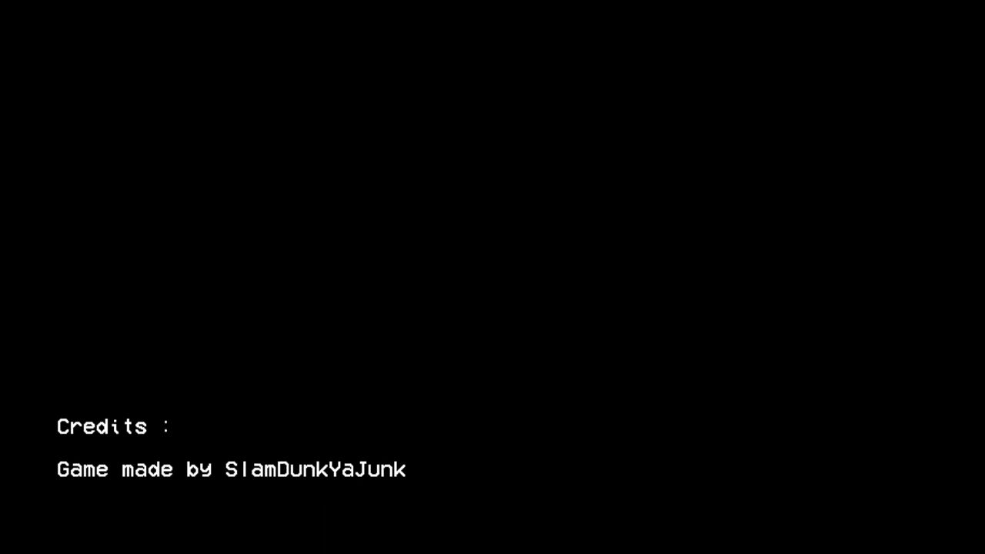
Step: Scroll the credits past the 3D Models list, ending with Dedrad, into Misc
scroll(up, 3)
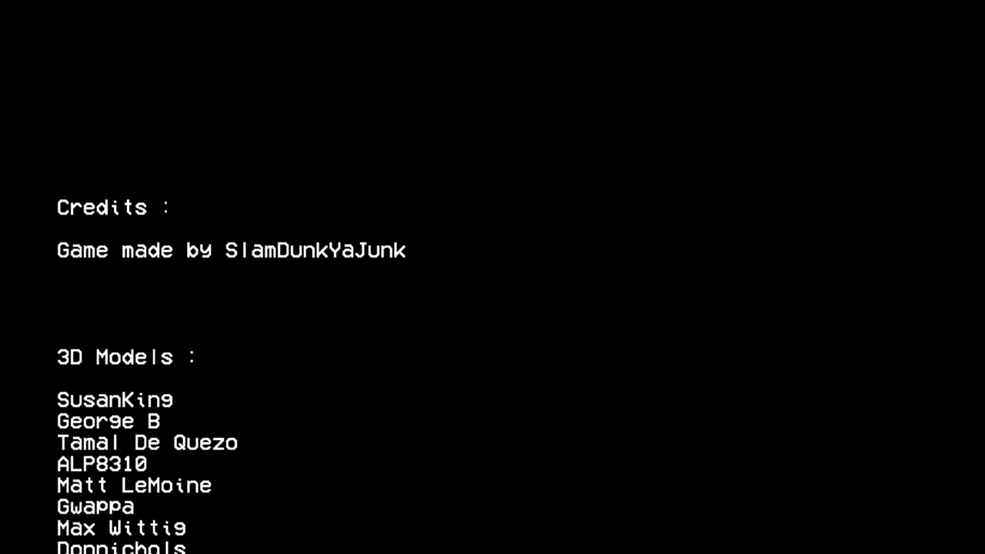
scroll(down, 3)
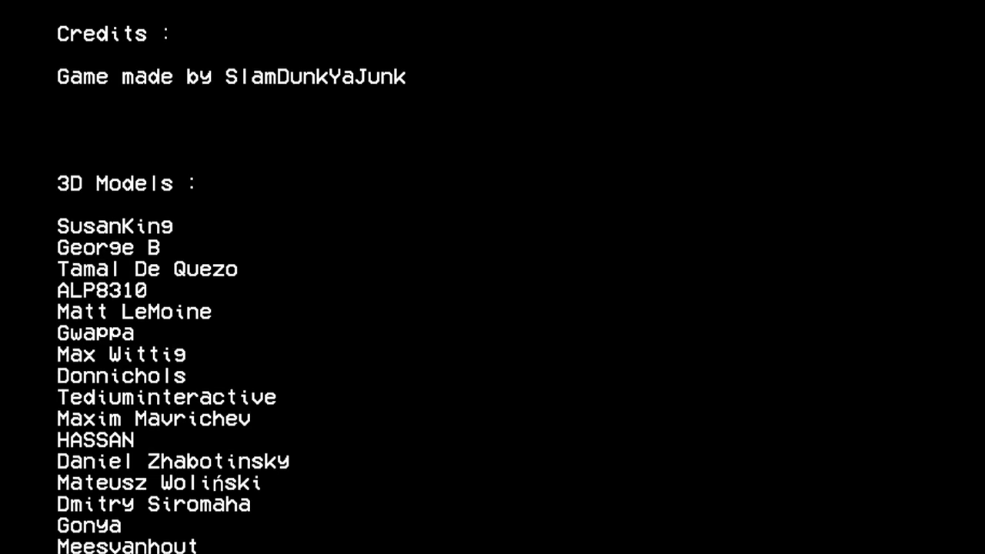
scroll(down, 3)
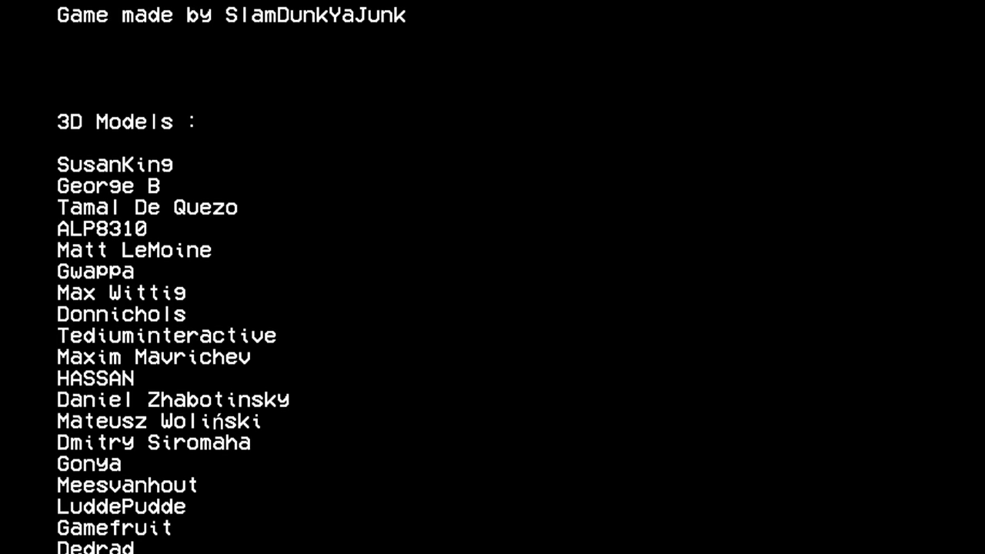
scroll(down, 3)
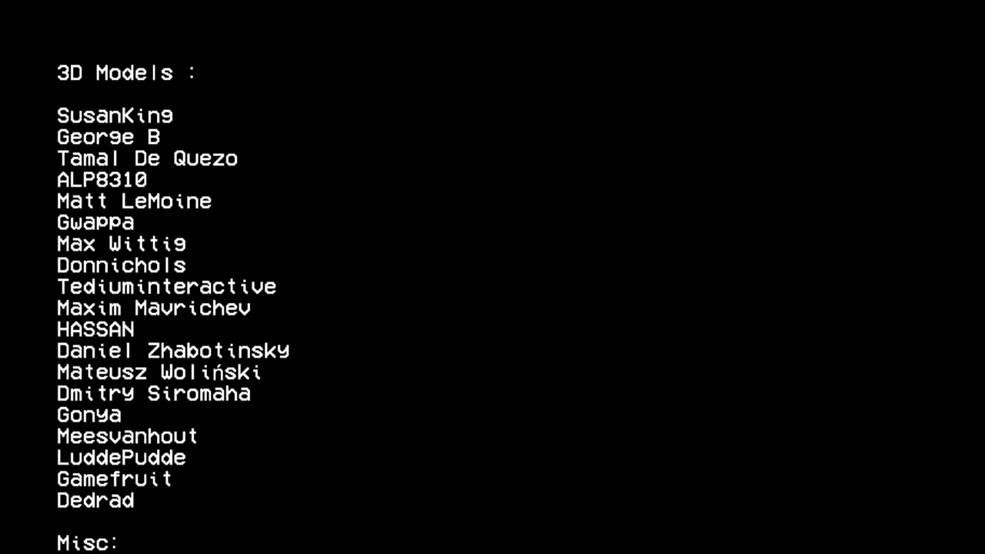
scroll(up, 3)
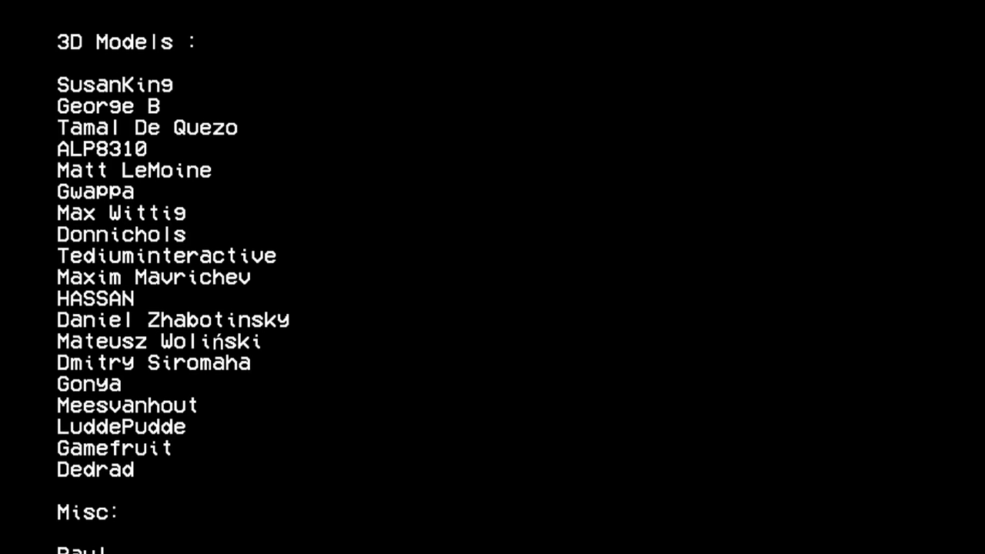